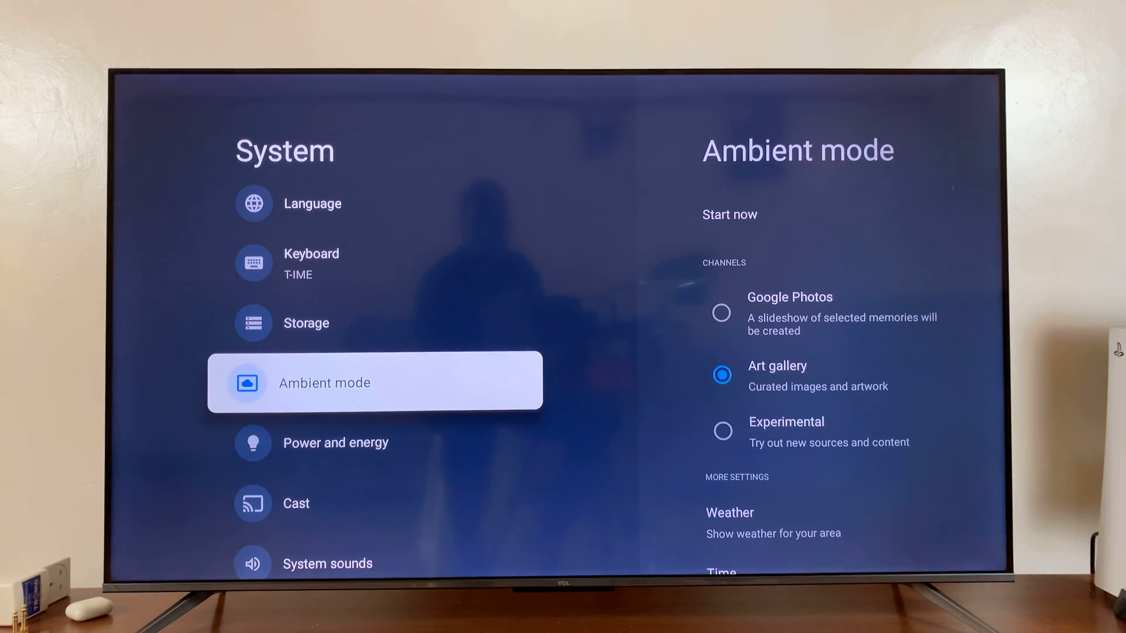
Return to the home screen and reach the full TV settings via the top-bar gear icon.
{"action": "key", "text": "Back"}
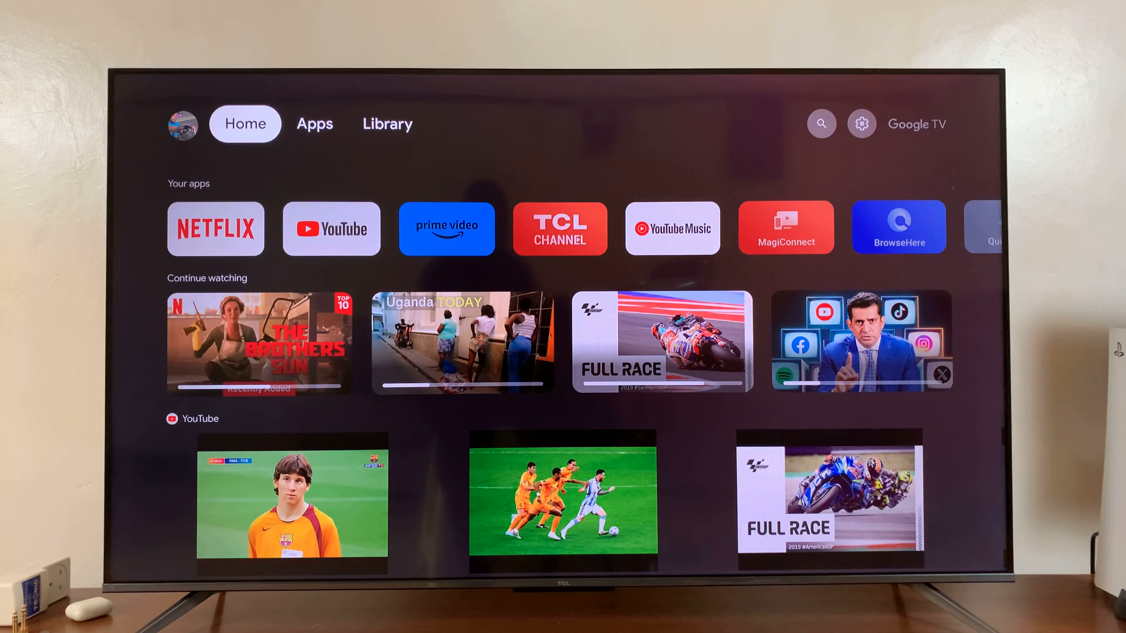
{"action": "left_click", "coordinate": [821, 123]}
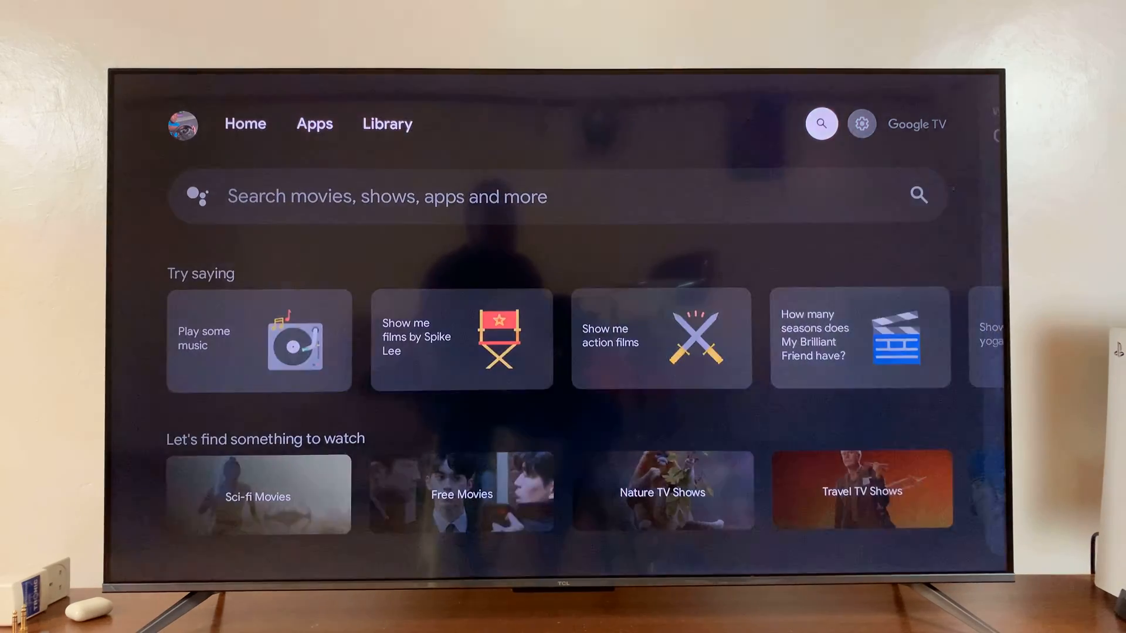
{"action": "left_click", "coordinate": [859, 123]}
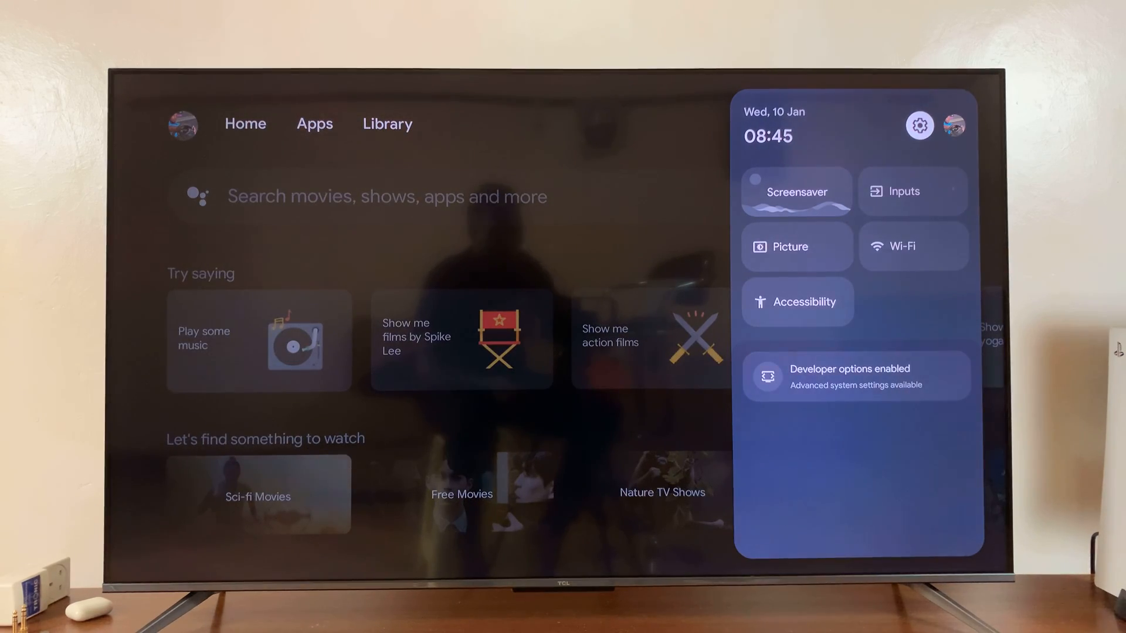
{"action": "left_click", "coordinate": [919, 125]}
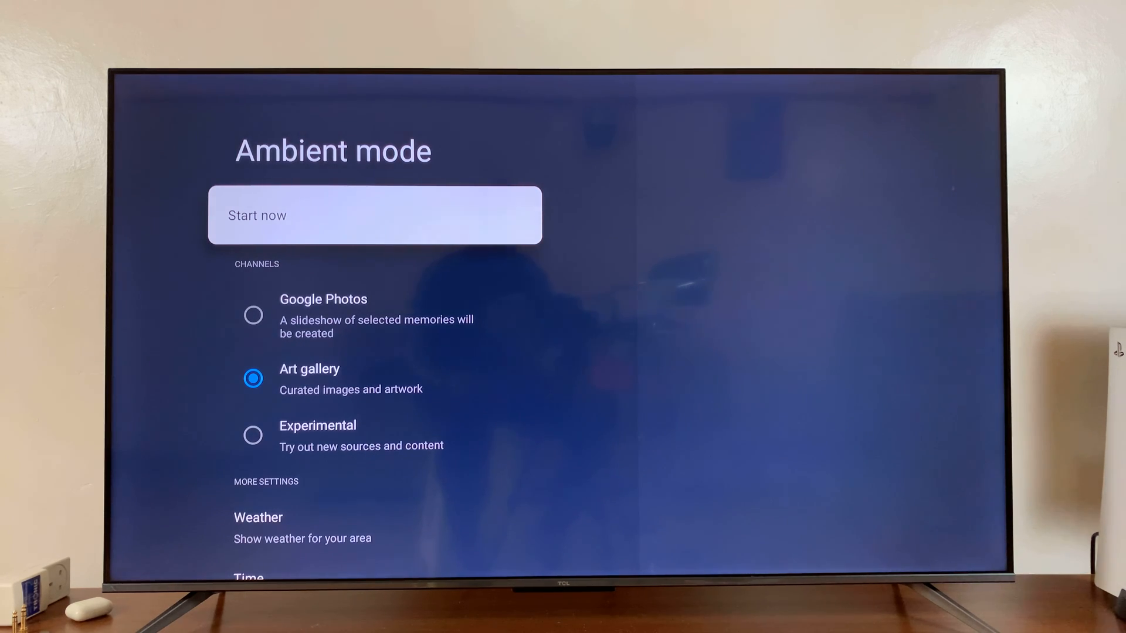
{"action": "key", "text": "Down"}
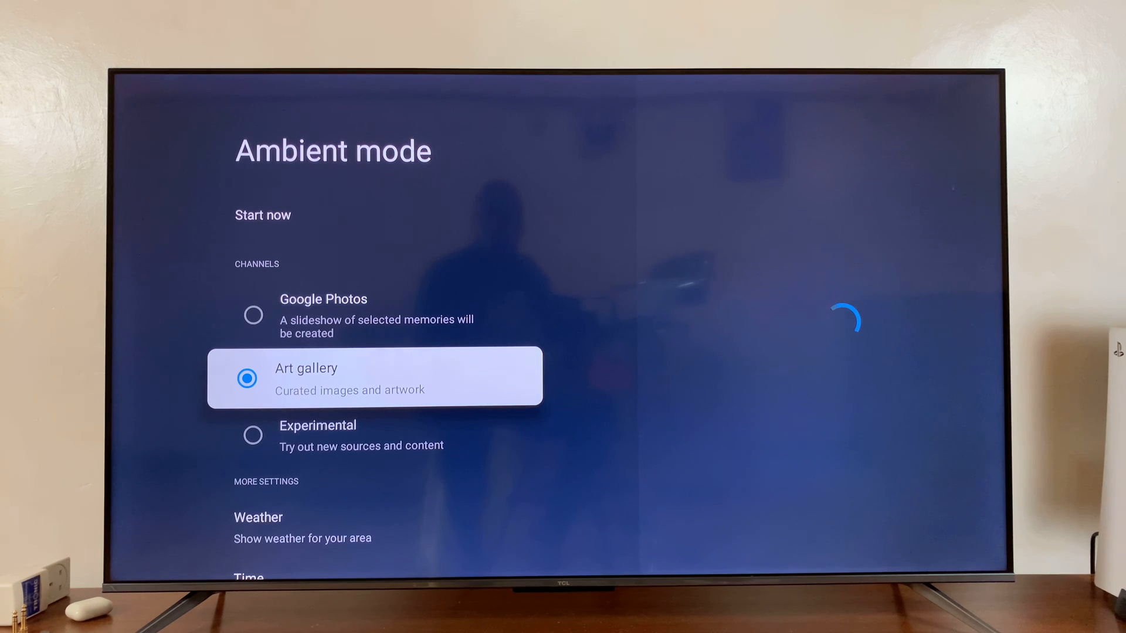
Enter the Art gallery channel and browse its category checkboxes (Street art, Featured photos, Fine art).
{"action": "left_click", "coordinate": [374, 375]}
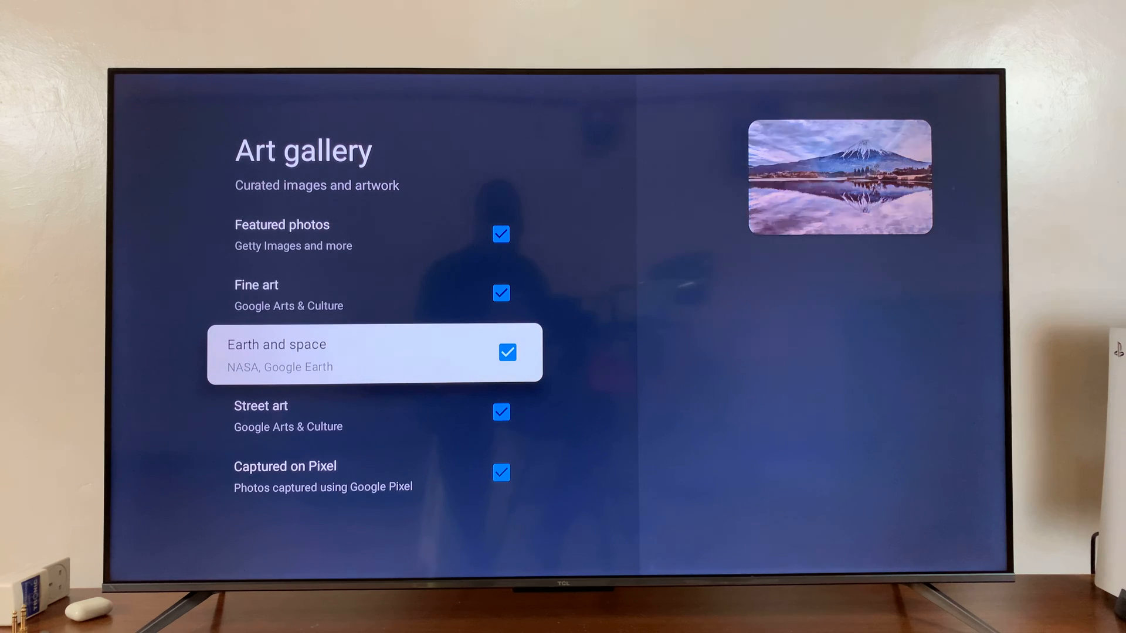
{"action": "key", "text": "down"}
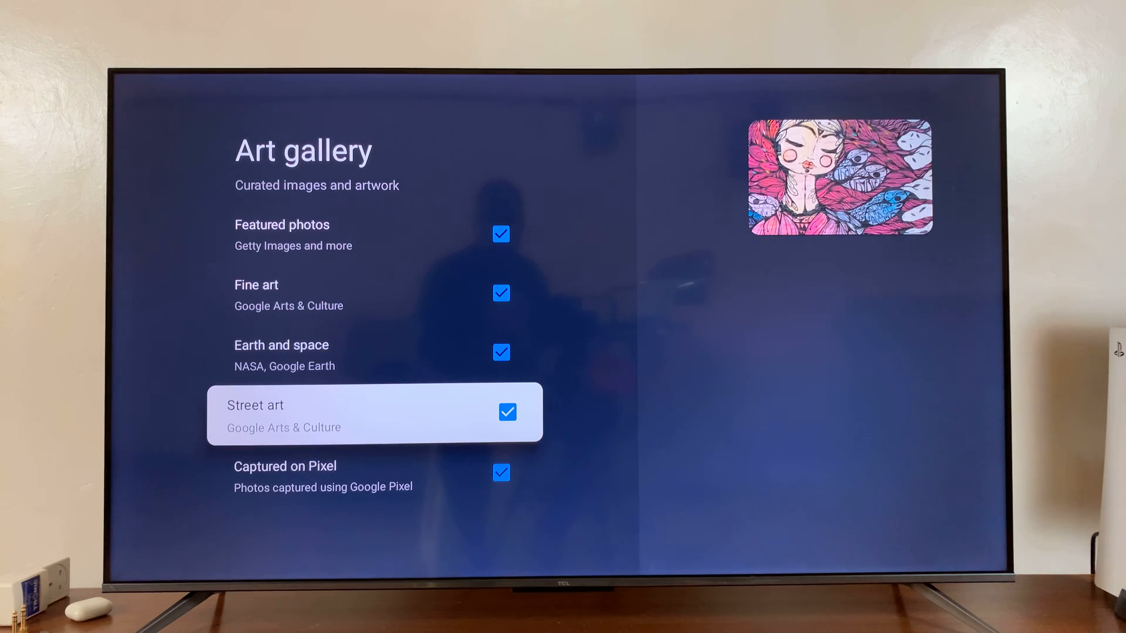
{"action": "key", "text": "down"}
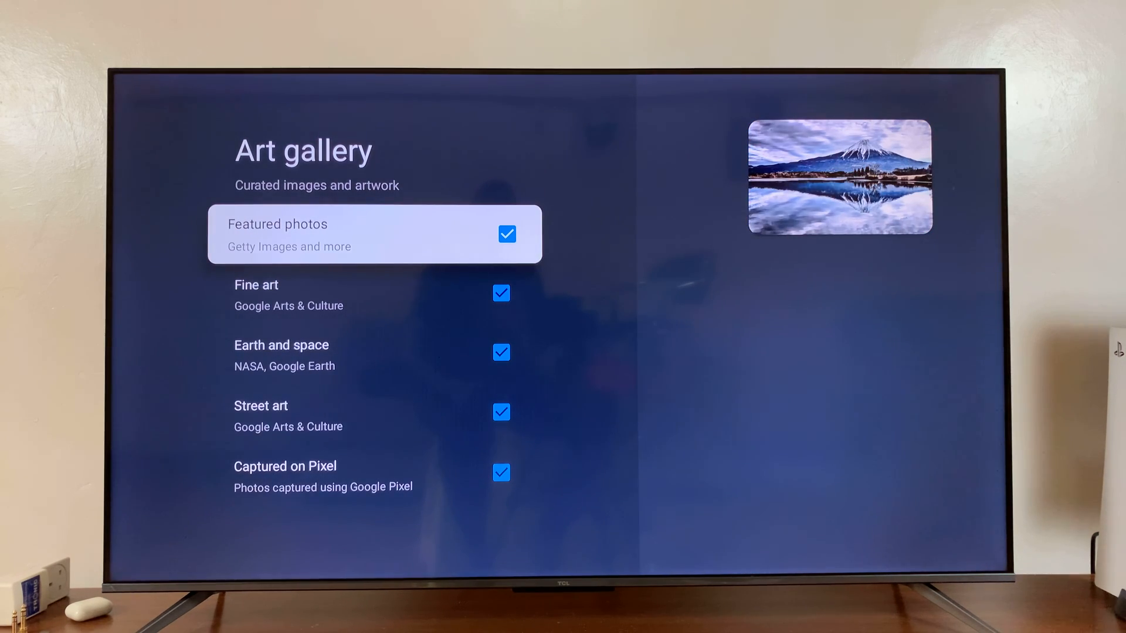
{"action": "key", "text": "down"}
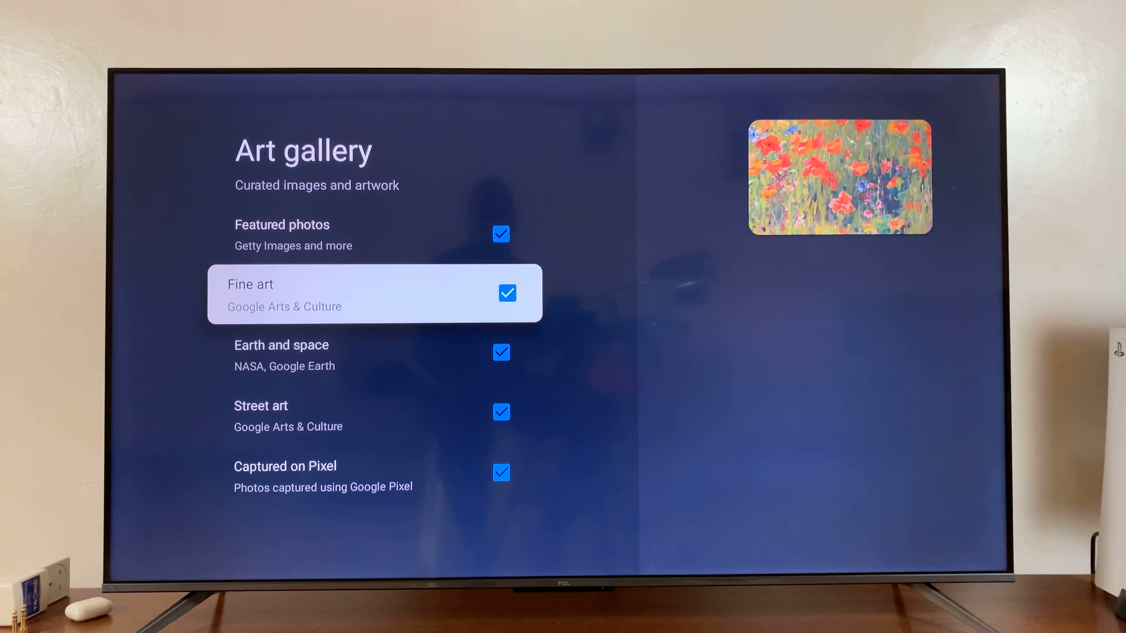
Uncheck the Fine art and Street art categories, keeping Earth and space checked.
{"action": "left_click", "coordinate": [507, 293]}
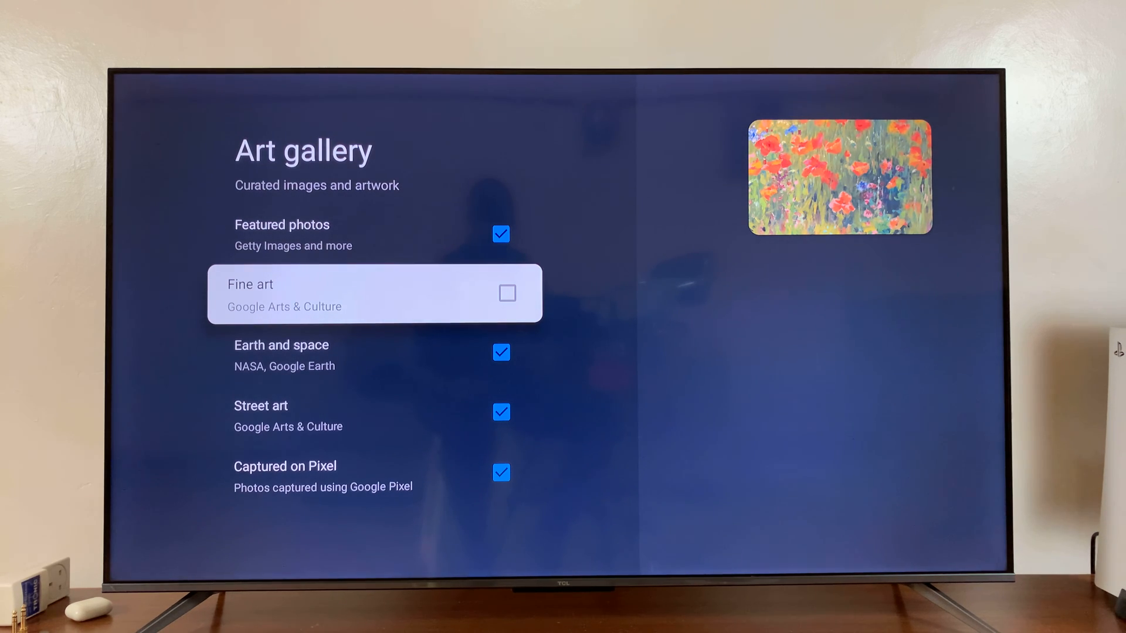
{"action": "key", "text": "Down"}
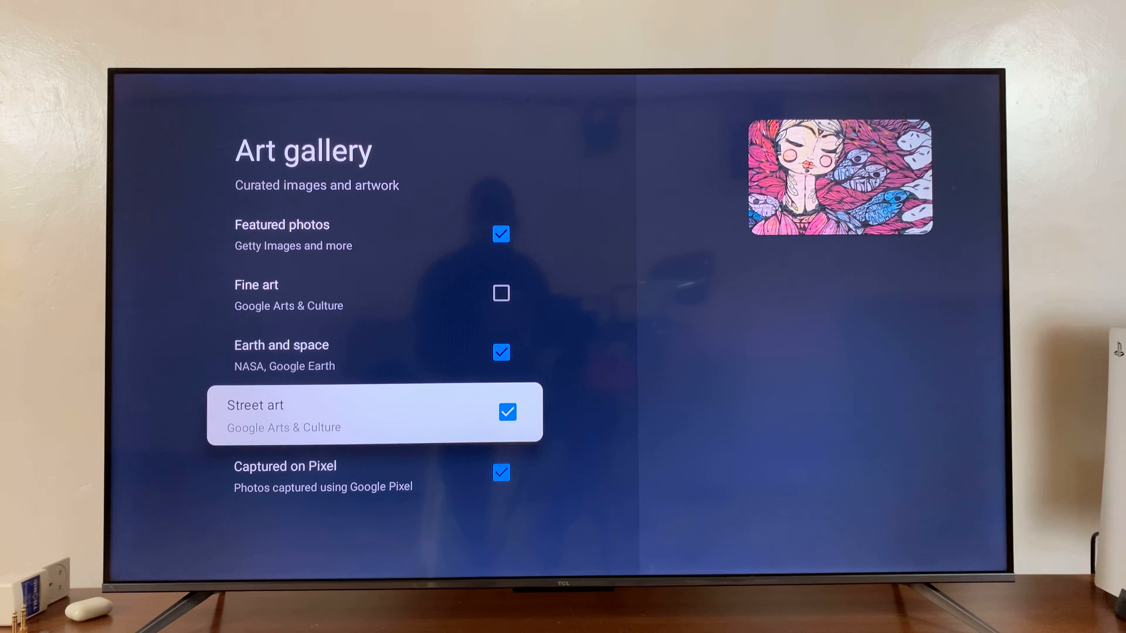
{"action": "left_click", "coordinate": [507, 411]}
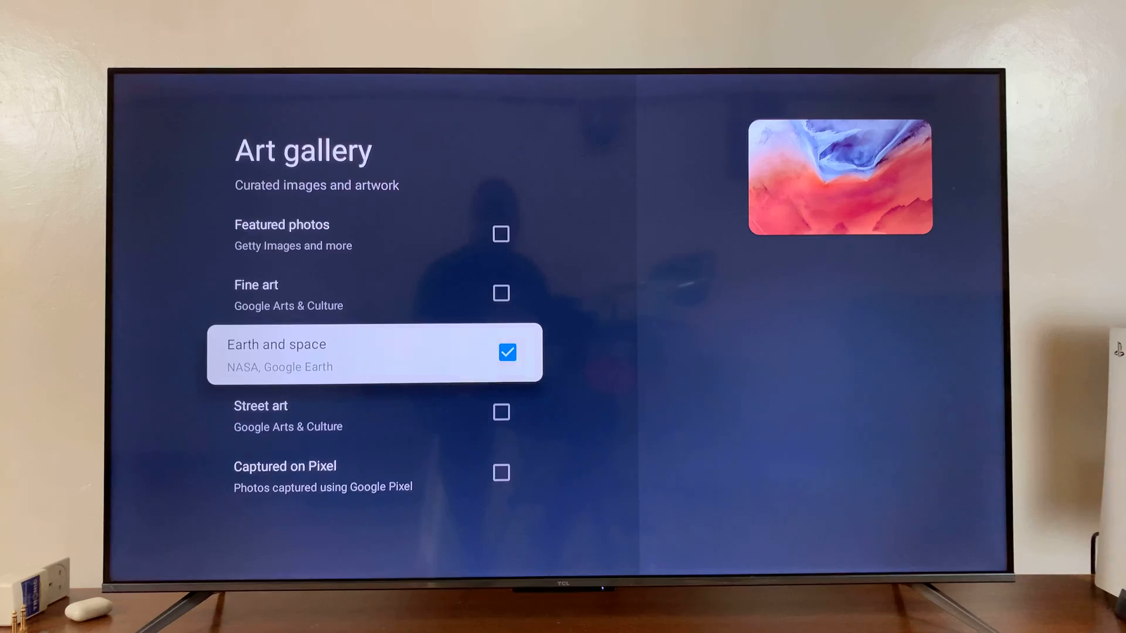
Return to the Ambient mode channels and move focus to the Experimental channel.
{"action": "key", "text": "Back"}
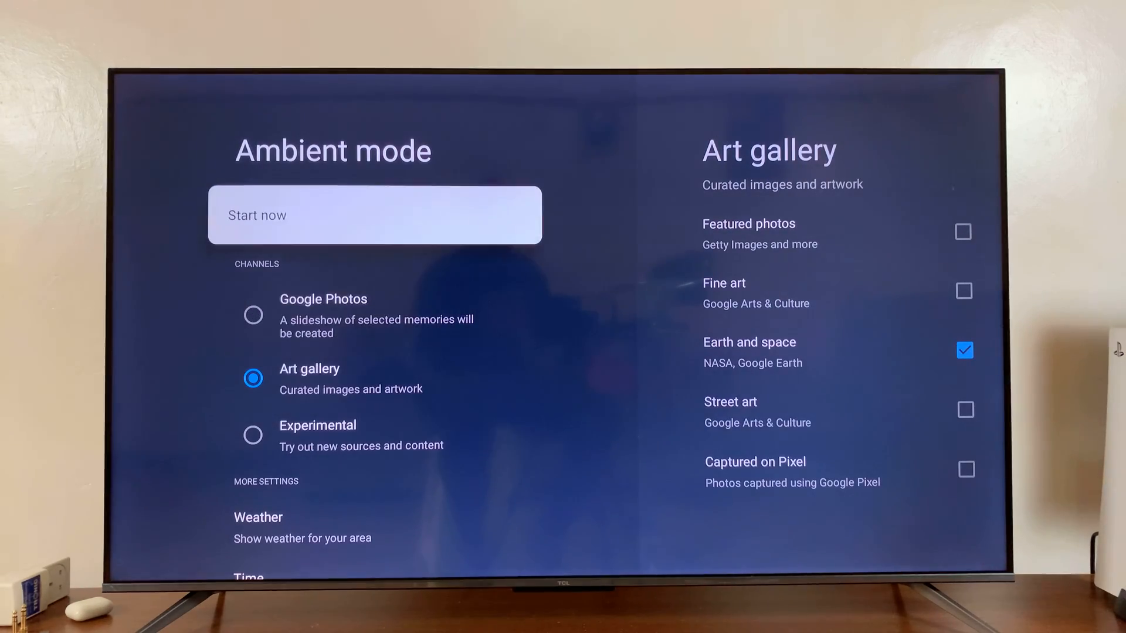
{"action": "left_click", "coordinate": [374, 215]}
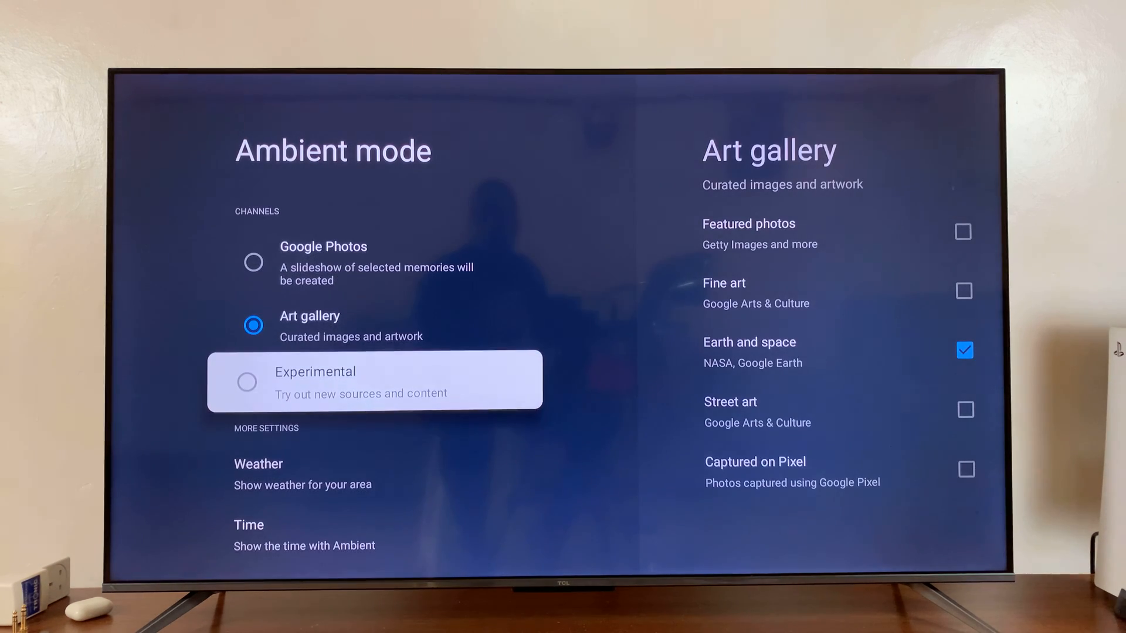
Check Low-bandwidth mode in the Experimental channel options.
{"action": "left_click", "coordinate": [315, 371]}
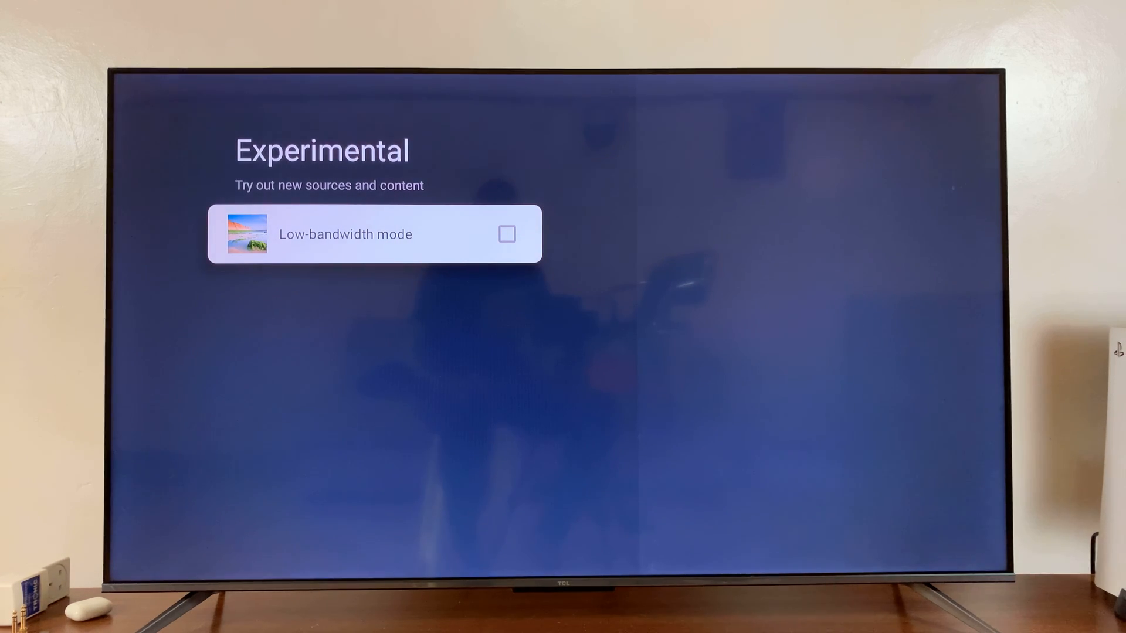
{"action": "left_click", "coordinate": [507, 234]}
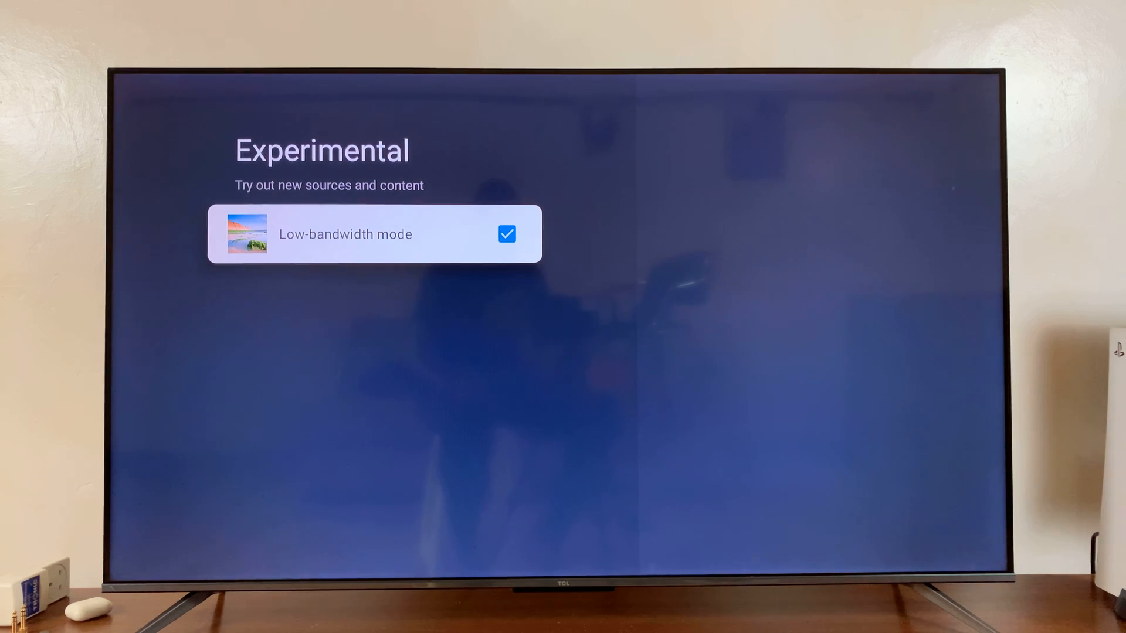